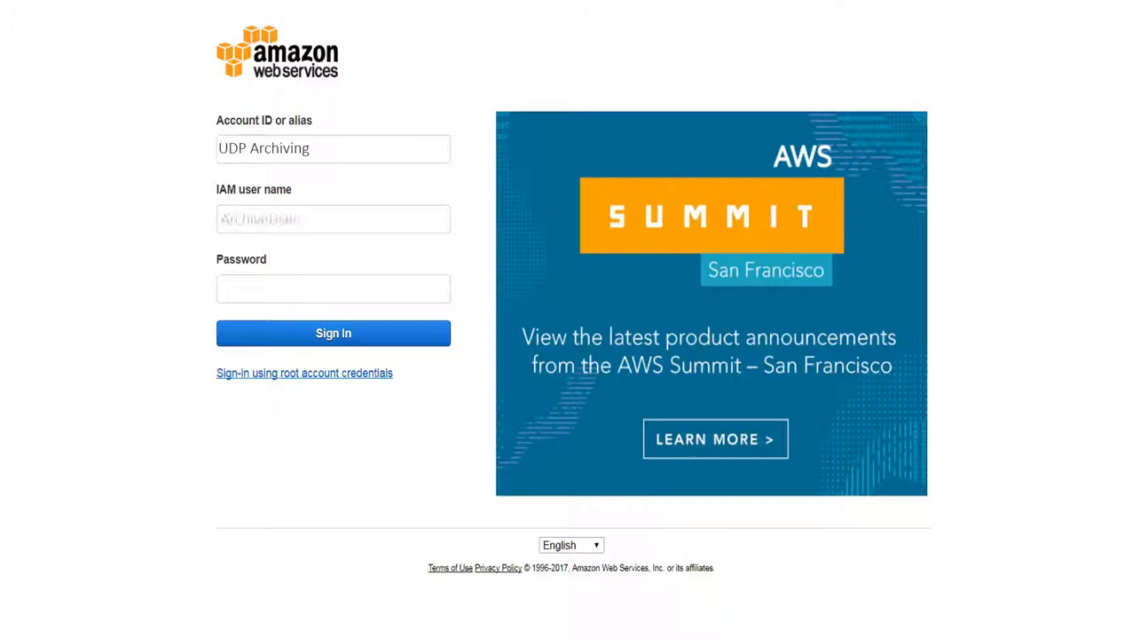
- Sign in as IAM user ArchiveUser with its password
text(ArchiveUser)
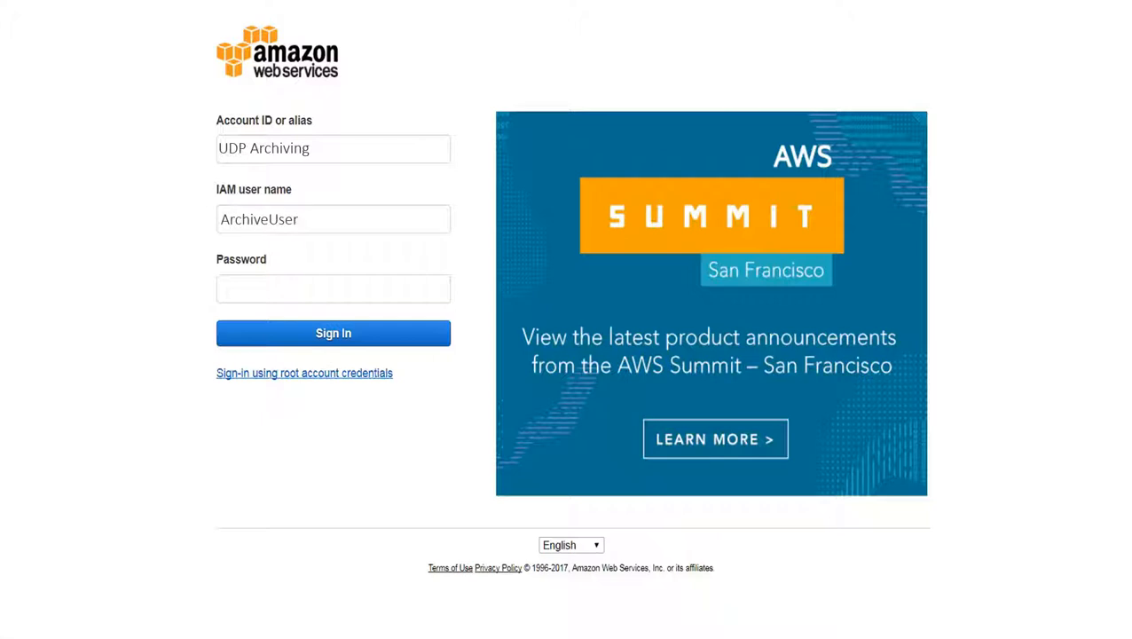
text(************)
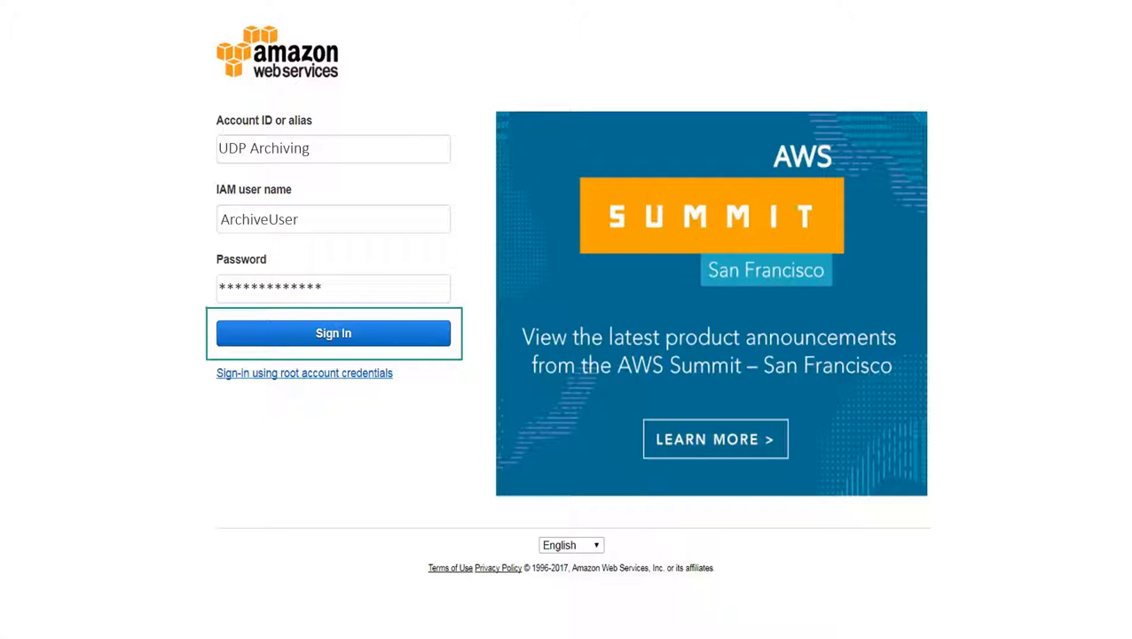
click(333, 333)
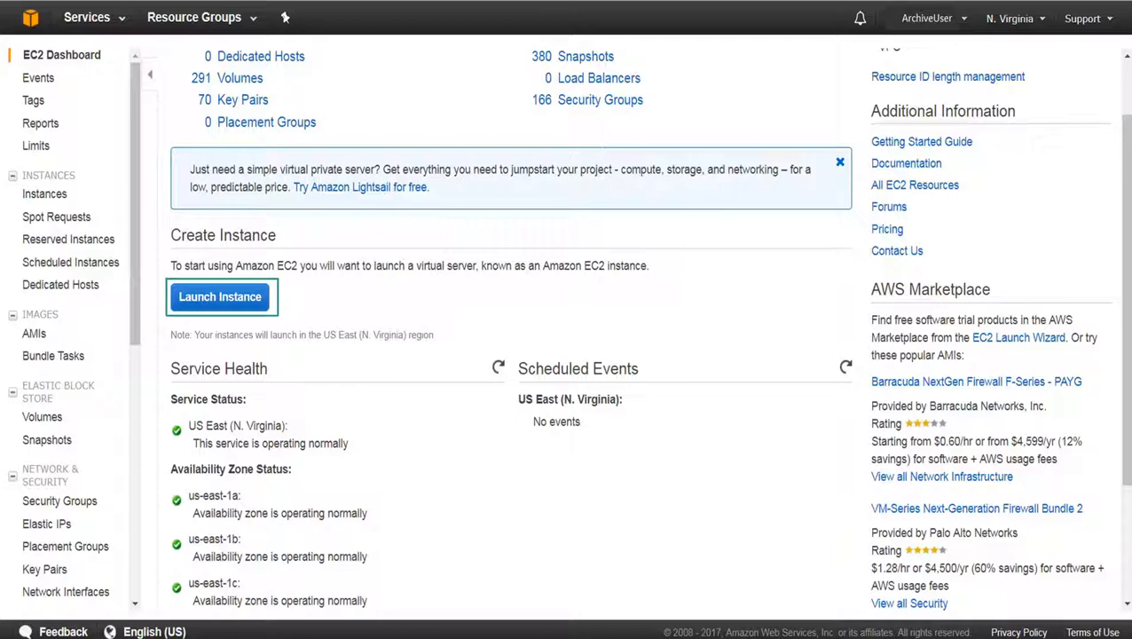
mouse_move(228, 330)
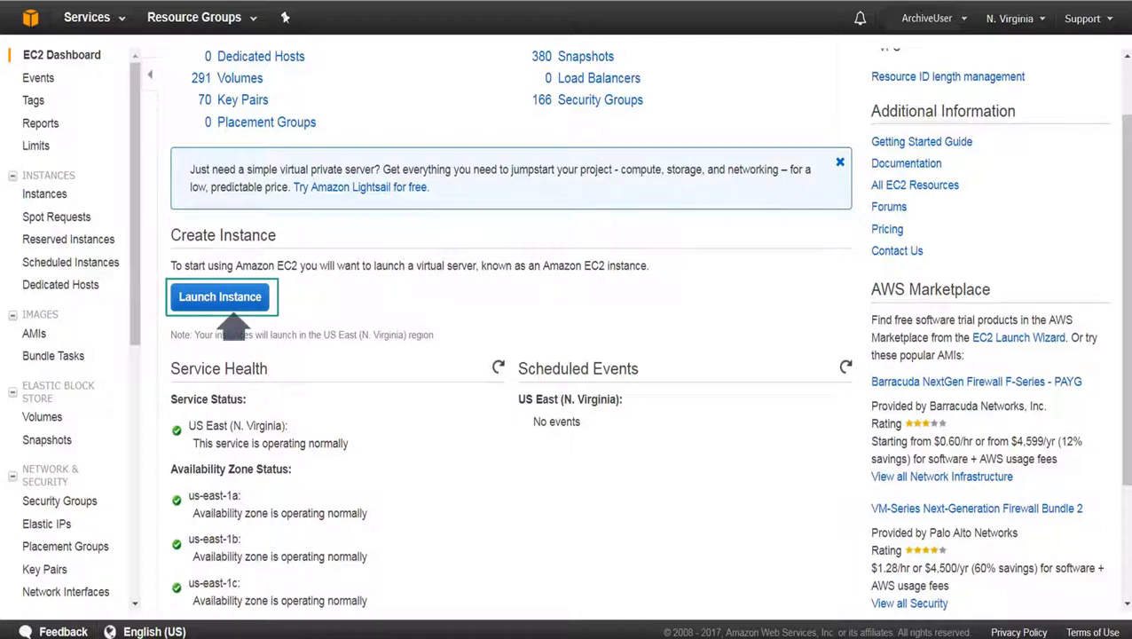
- Launch a new instance from the EC2 Dashboard
click(219, 296)
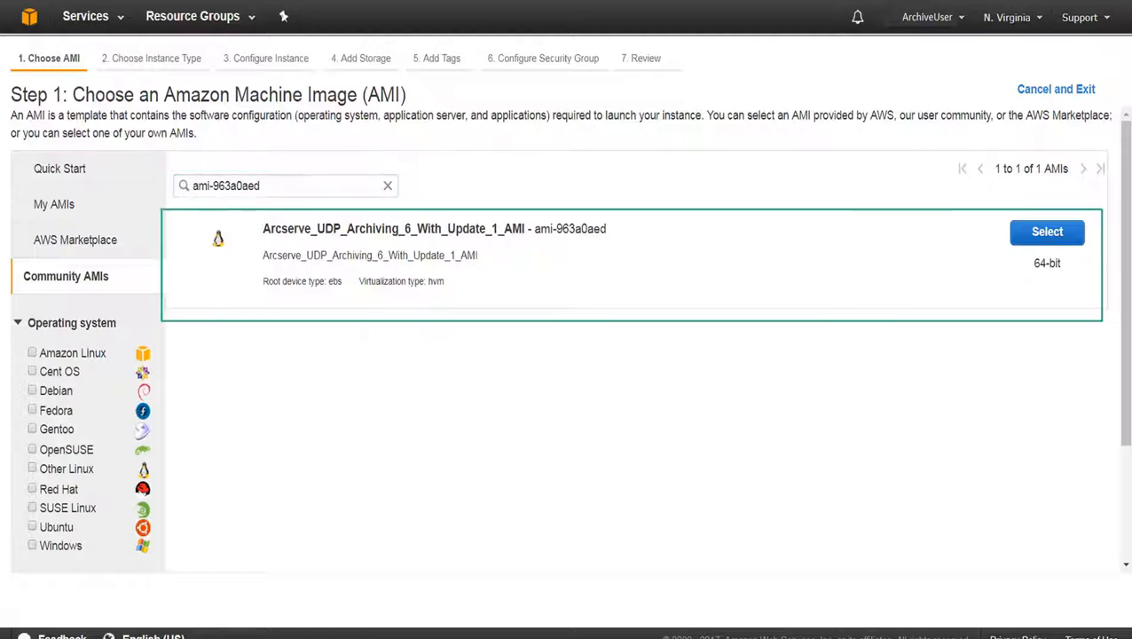
mouse_move(456, 337)
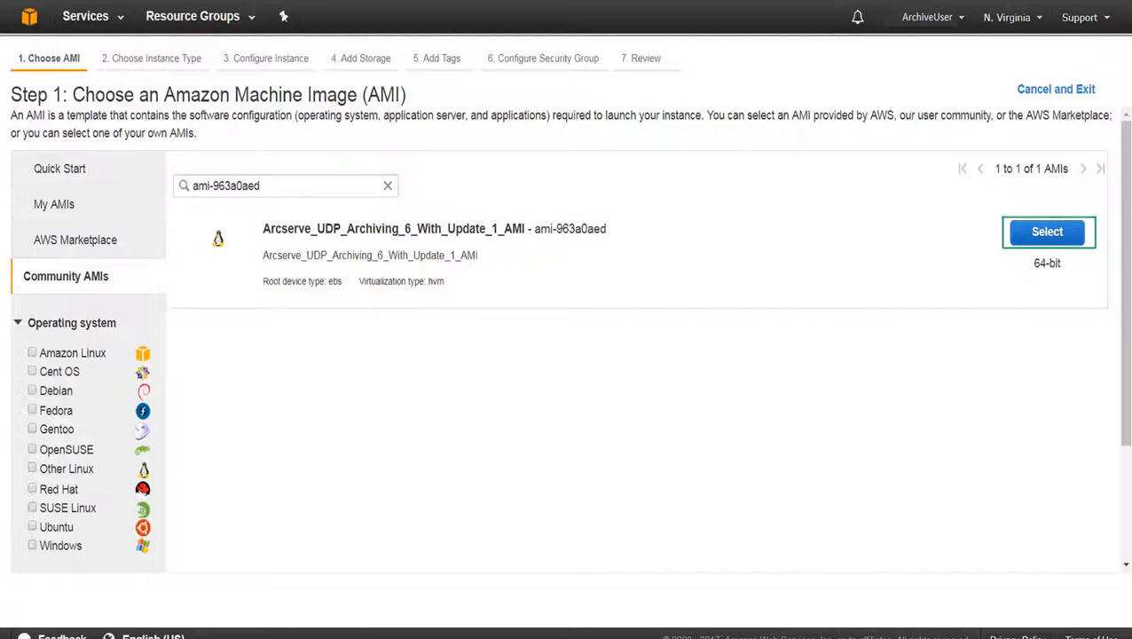
mouse_move(1013, 263)
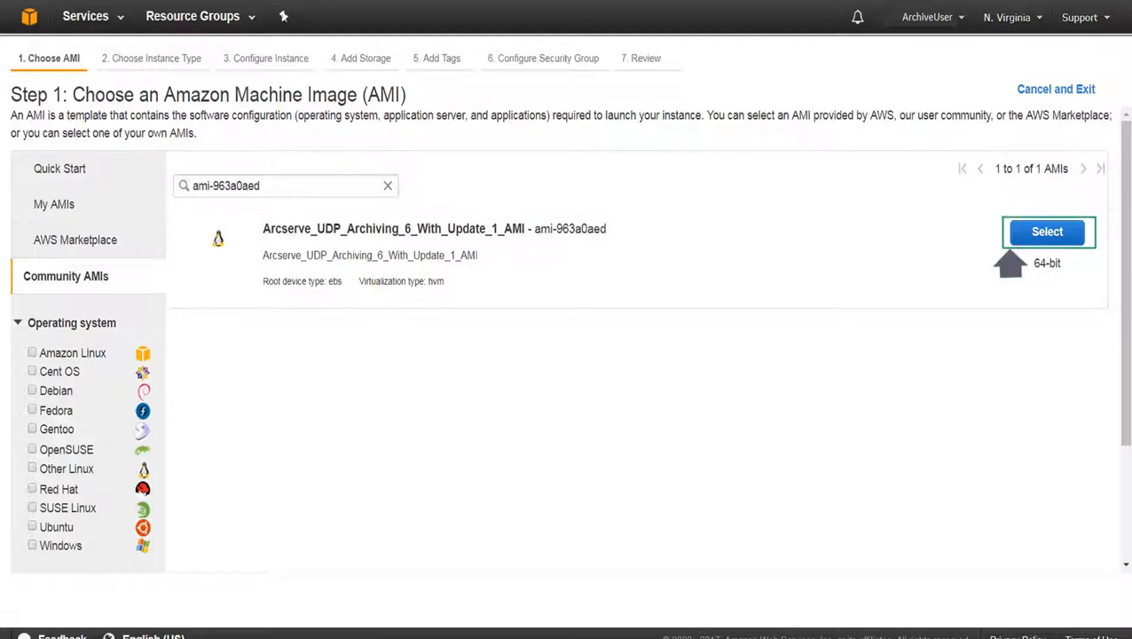
- Select the Arcserve UDP Archiving 6 community AMI (ami-963a0aed)
click(1045, 231)
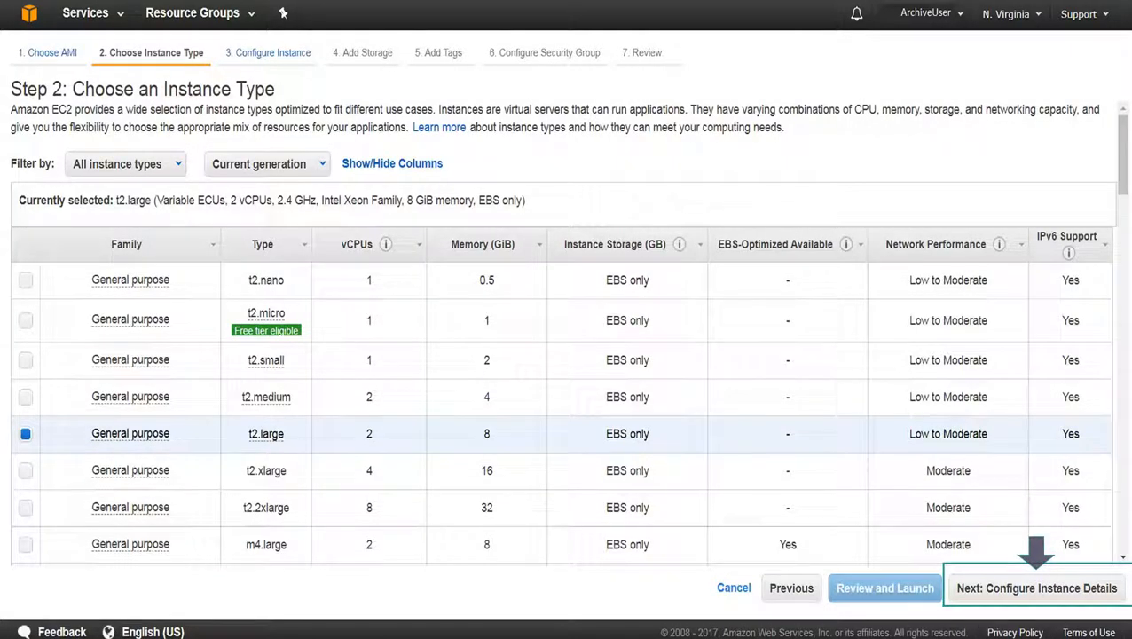
- Keep Auto-assign Public IP enabled in the instance details and advance to storage
click(1029, 585)
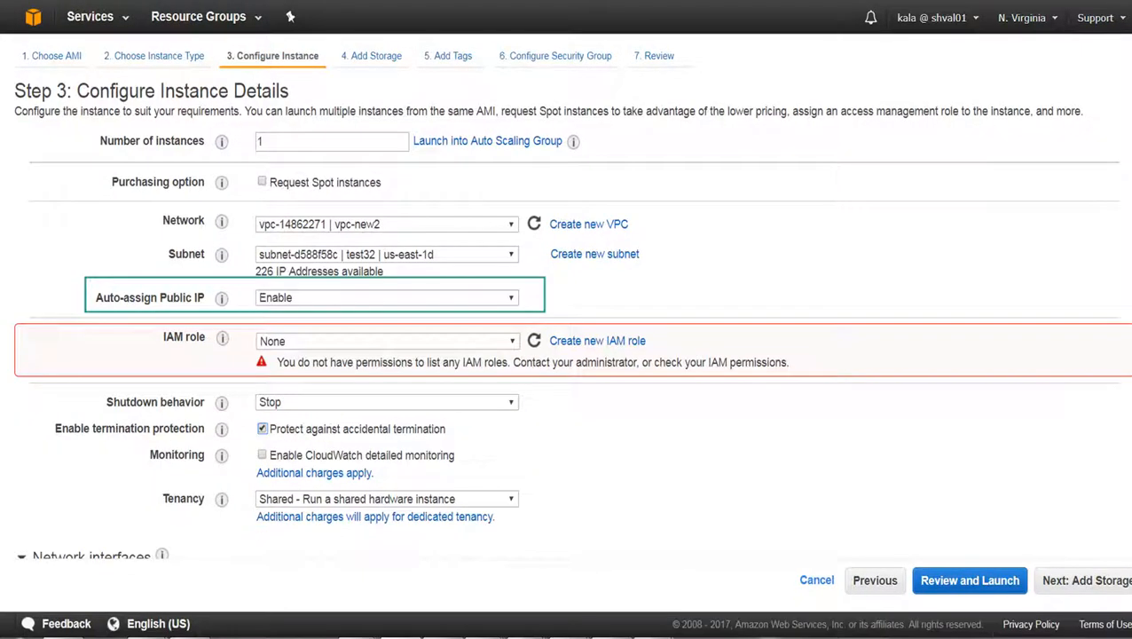
mouse_move(182, 330)
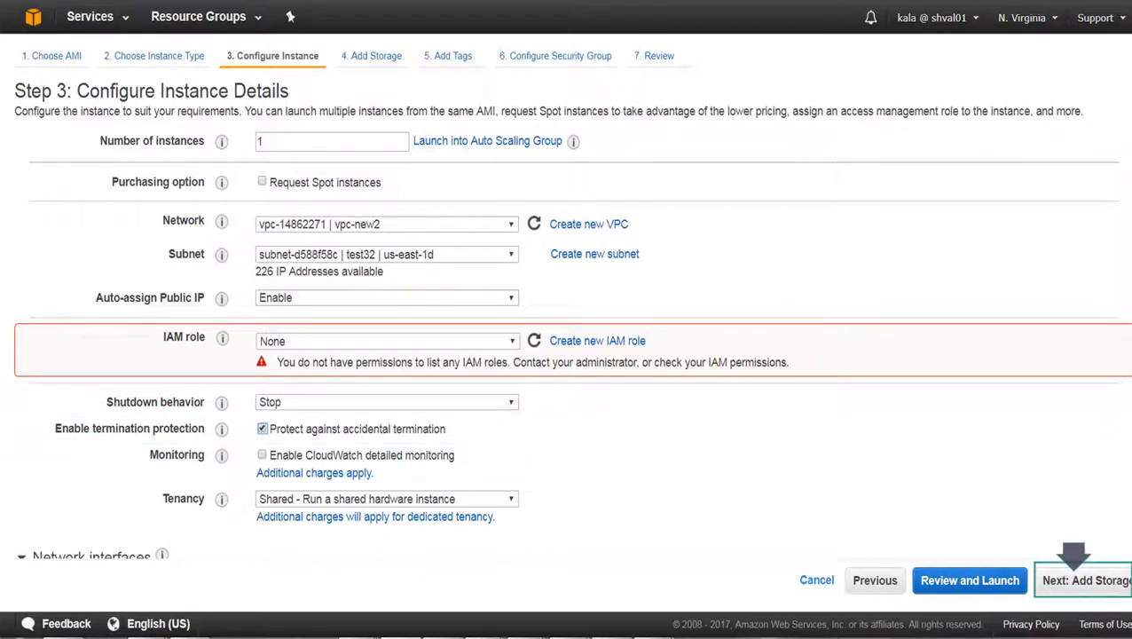
click(1084, 580)
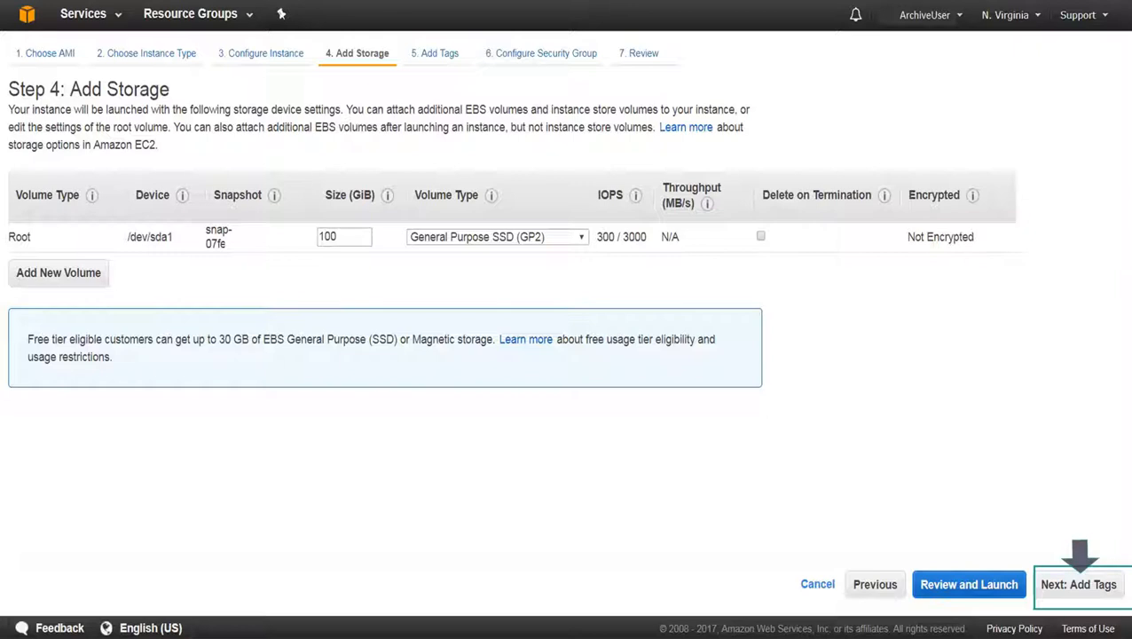
- Accept the 100 GiB General Purpose SSD root volume
click(1083, 585)
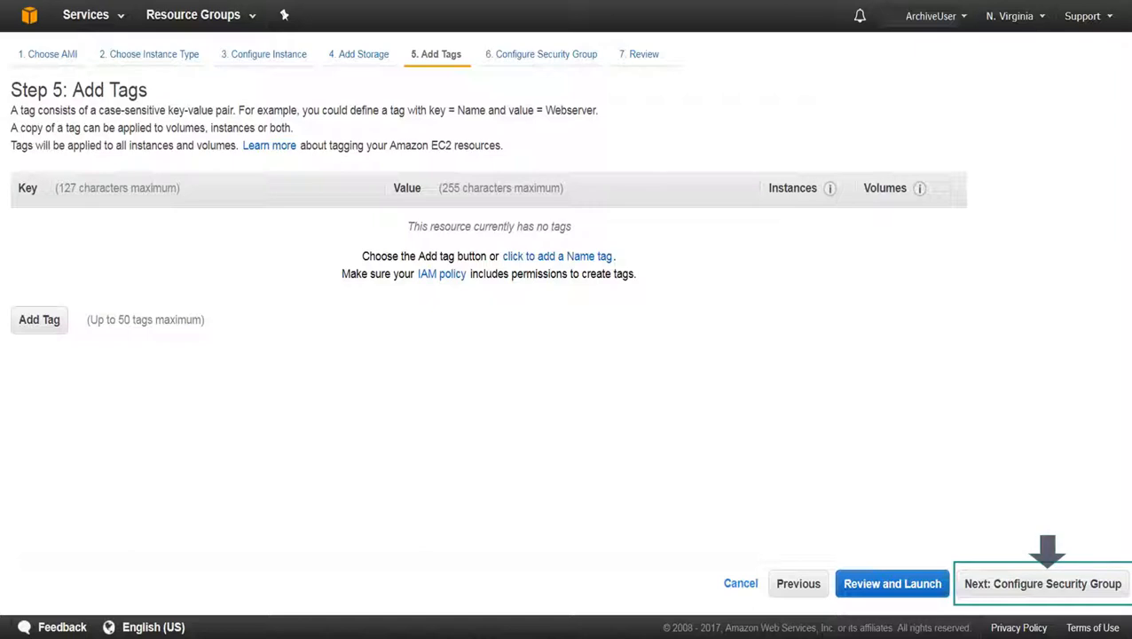
- Skip tags, keep the SSH launch-wizard-123 security group, and launch from review
click(1047, 584)
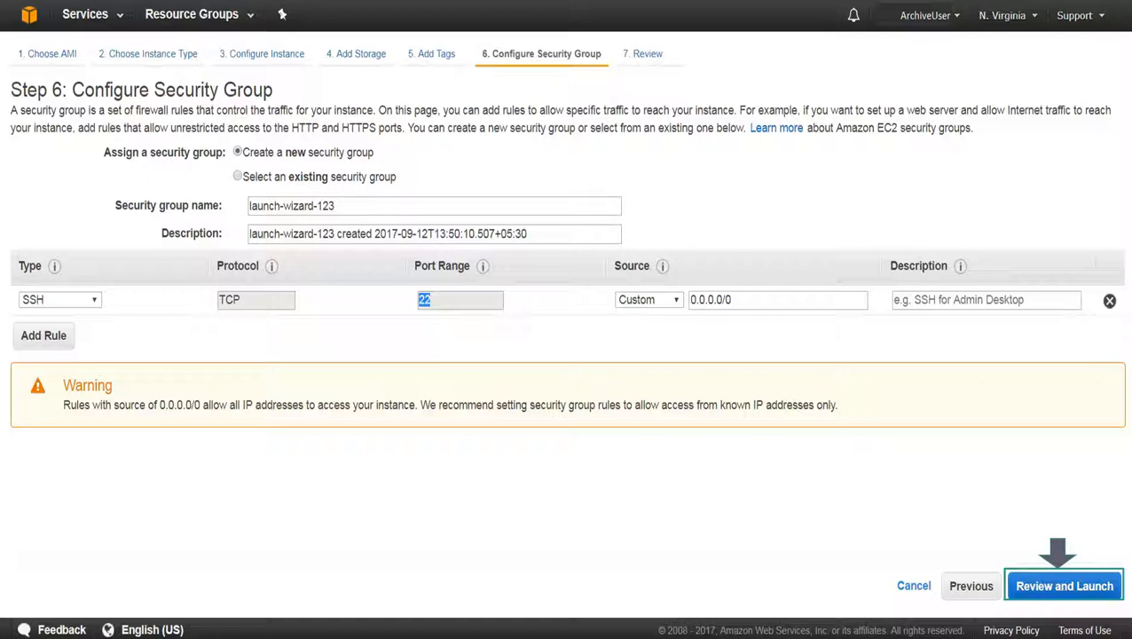
click(1063, 586)
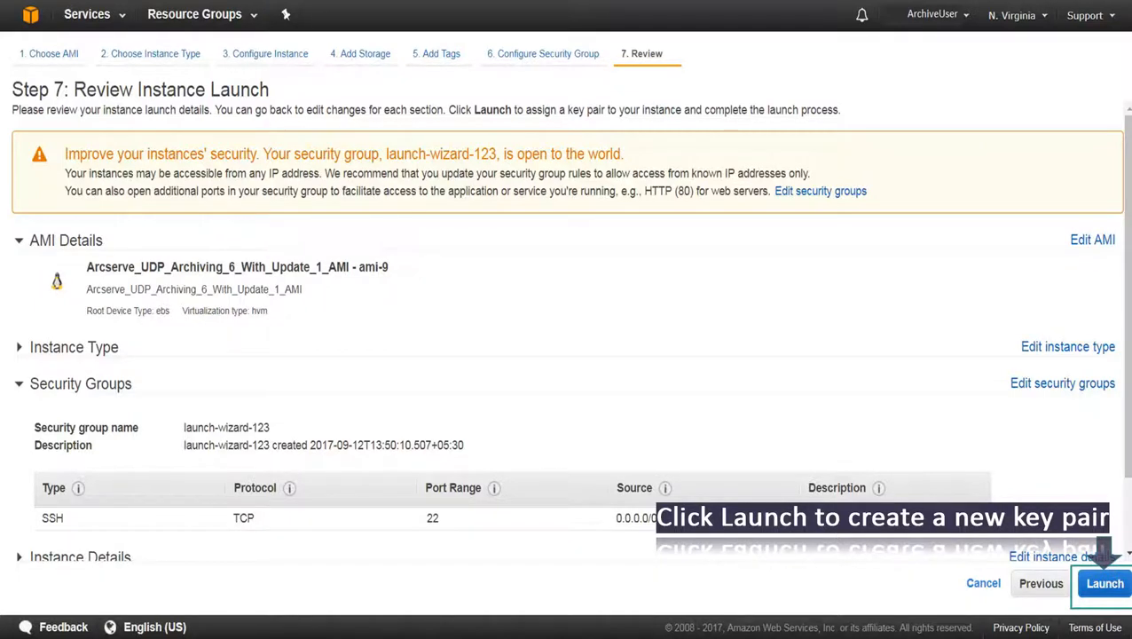
click(1106, 583)
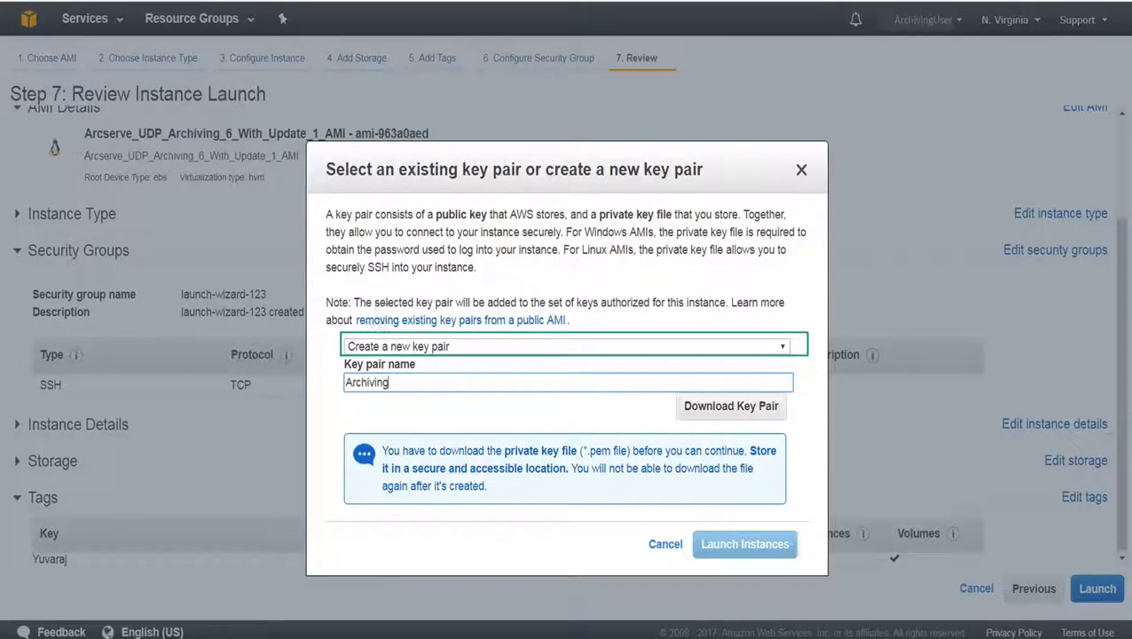
- Launch the instance with a new key pair named Archiving
click(569, 383)
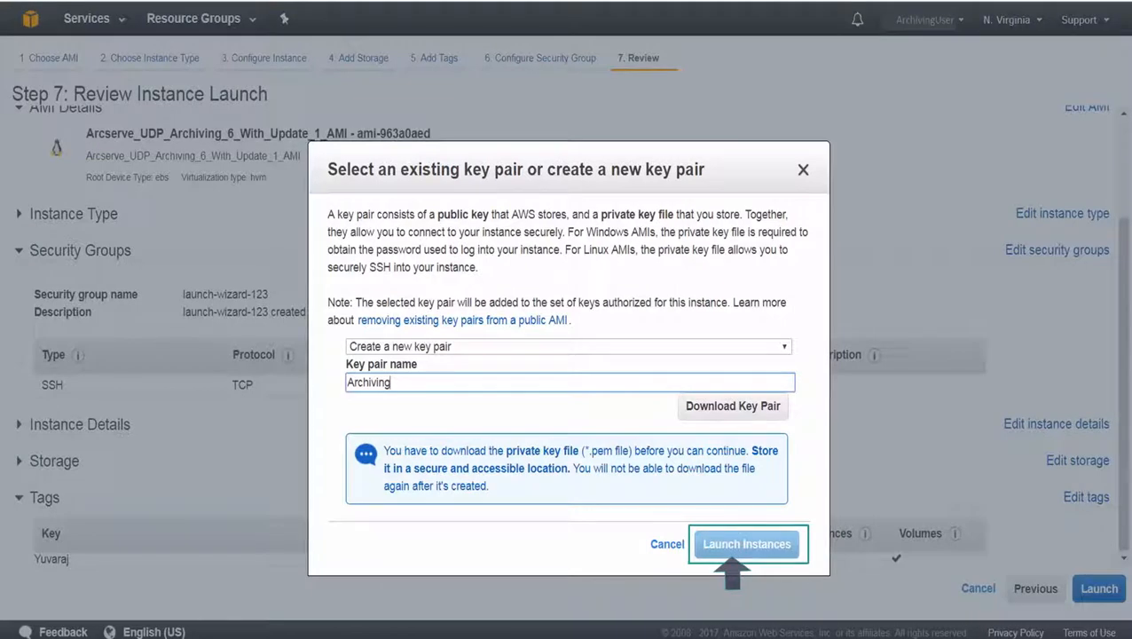
click(747, 544)
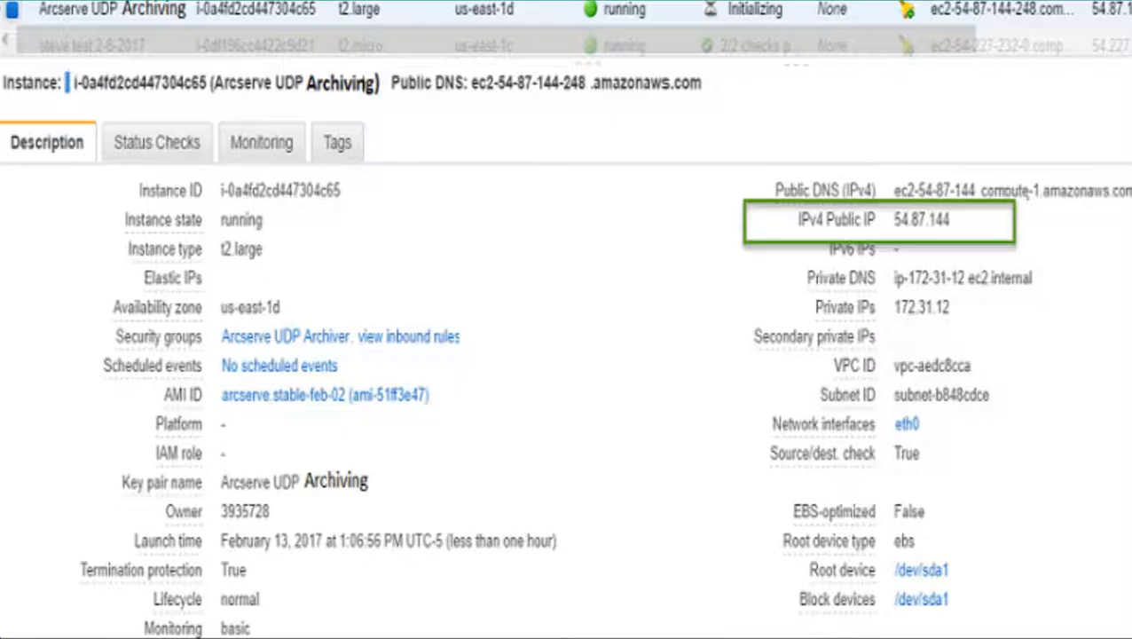